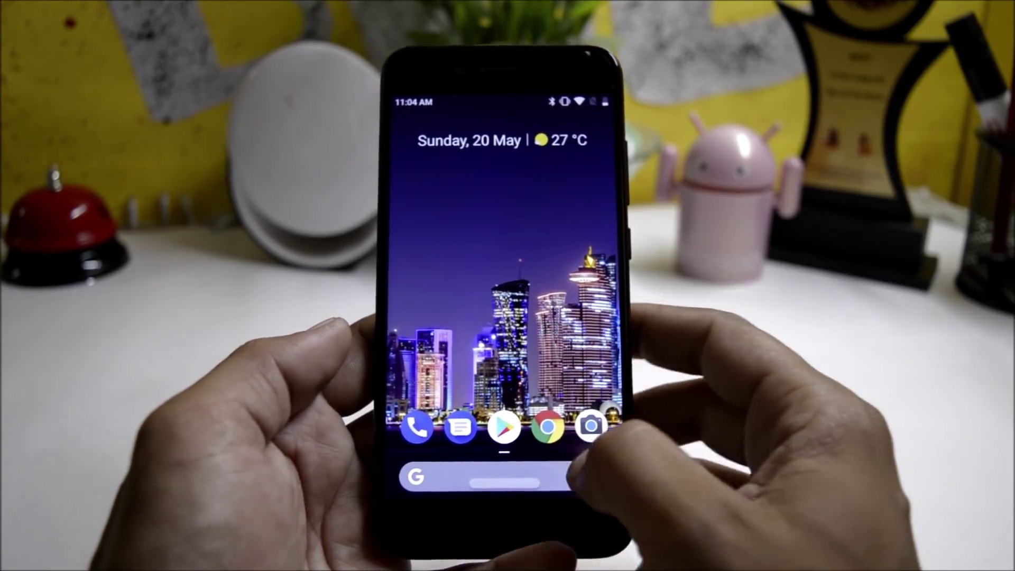
- Launch the Navigation Gestures app from the app drawer on the home screen
{"action": "scroll", "scroll_direction": "up", "scroll_amount": 3}
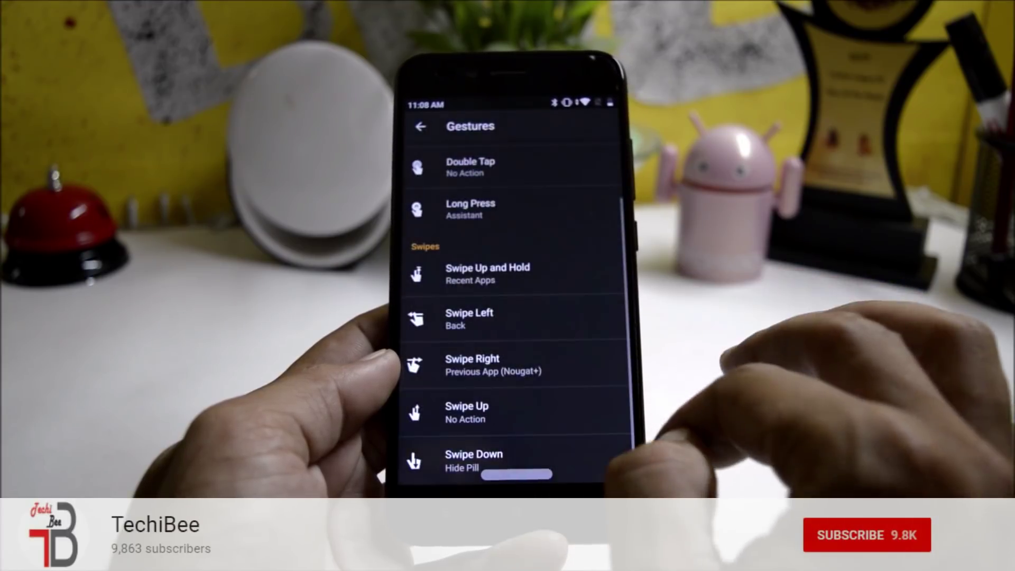
- Assign Long Press to Assistant, Swipe Left to Back, Swipe Right to Previous App, Swipe Down to Hide Pill
{"action": "left_click", "coordinate": [467, 412]}
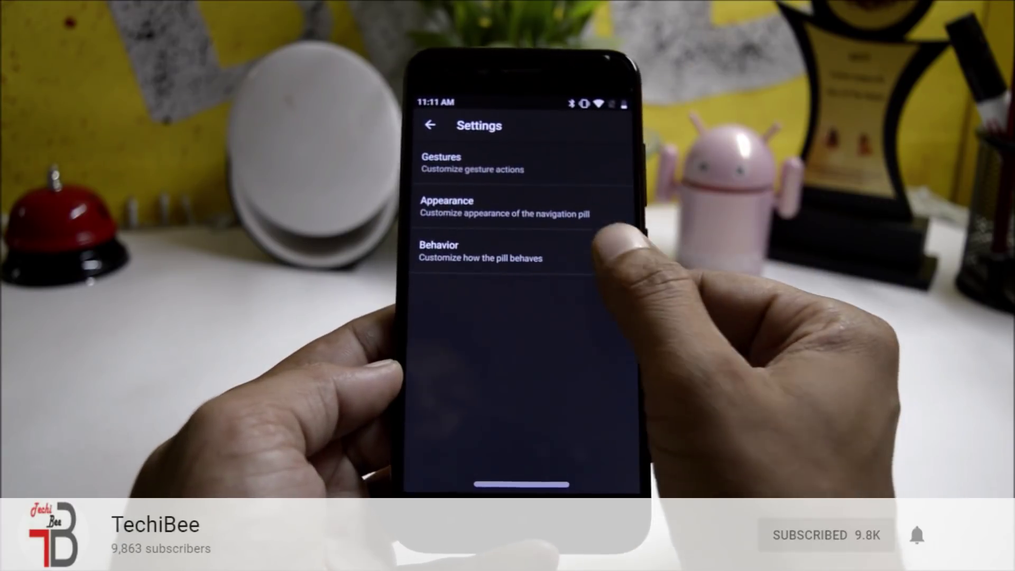
- Show the pill Behavior page with 1000ms swipe-up-and-hold time and 50ms vibration duration
{"action": "left_click", "coordinate": [440, 250]}
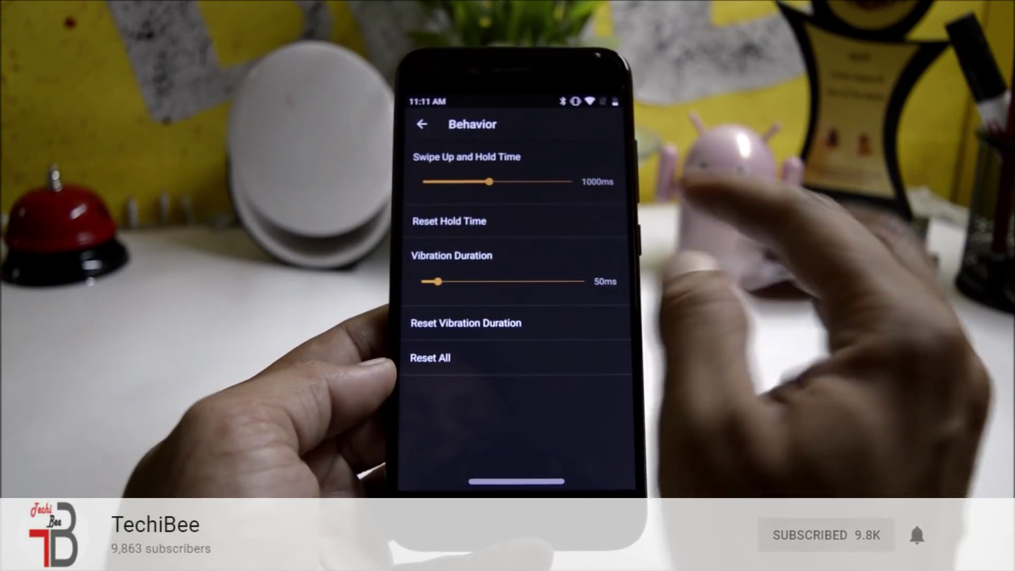